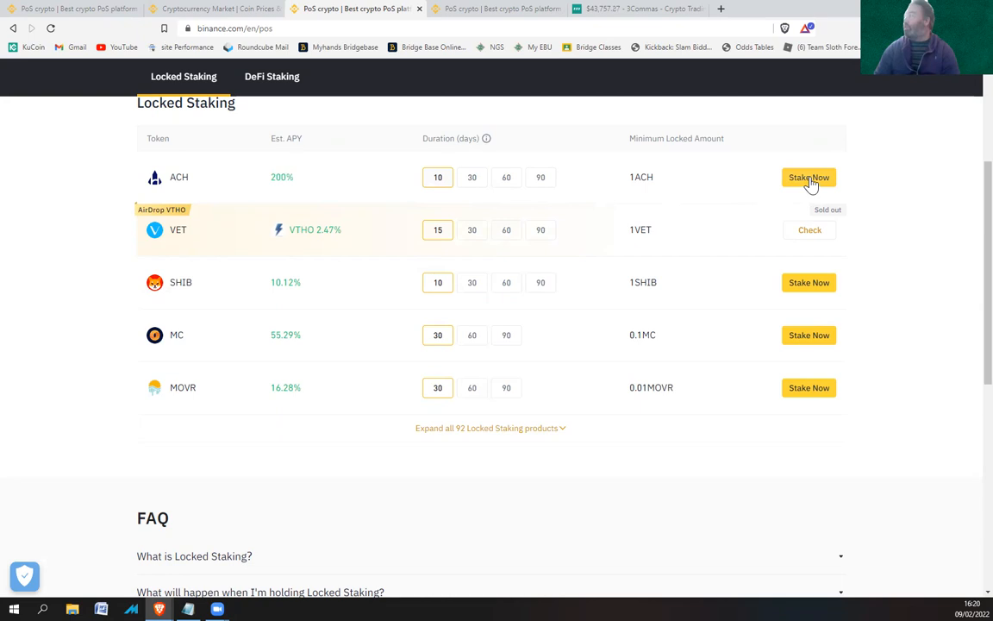
Step: Start Stake Now on the ACH row to bring up its 10-day, 200% APY locked staking form
left_click(809, 176)
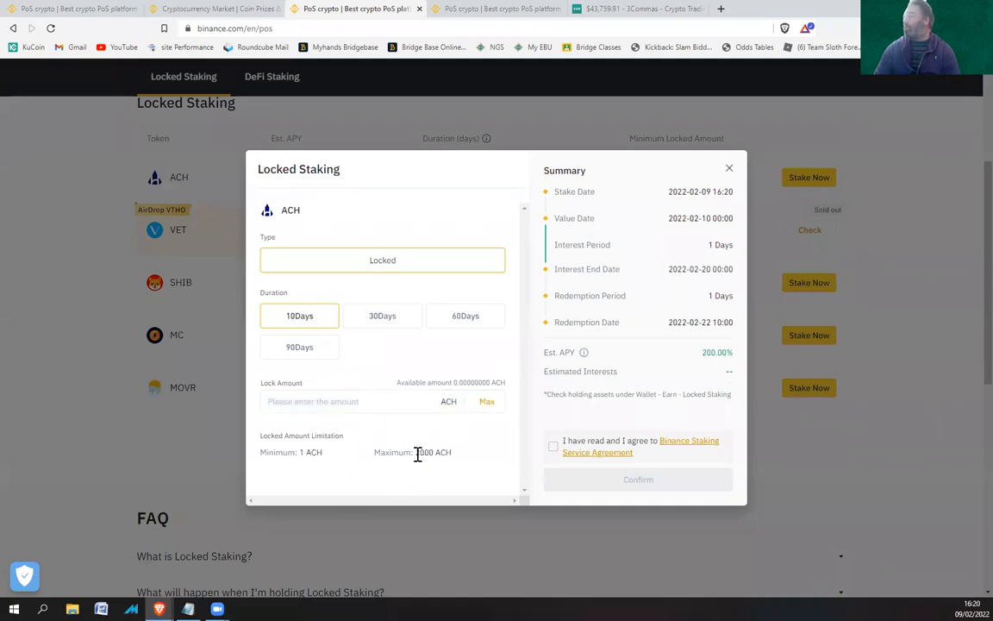
Step: Dismiss the ACH staking form and go to the Advanced trading view from the Trade menu
left_click(728, 167)
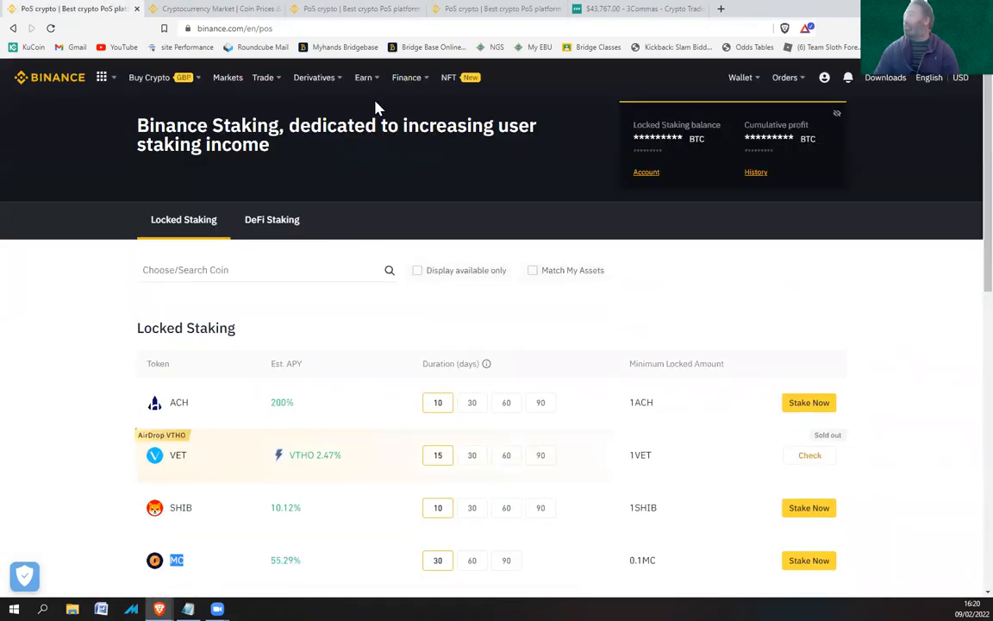
left_click(262, 76)
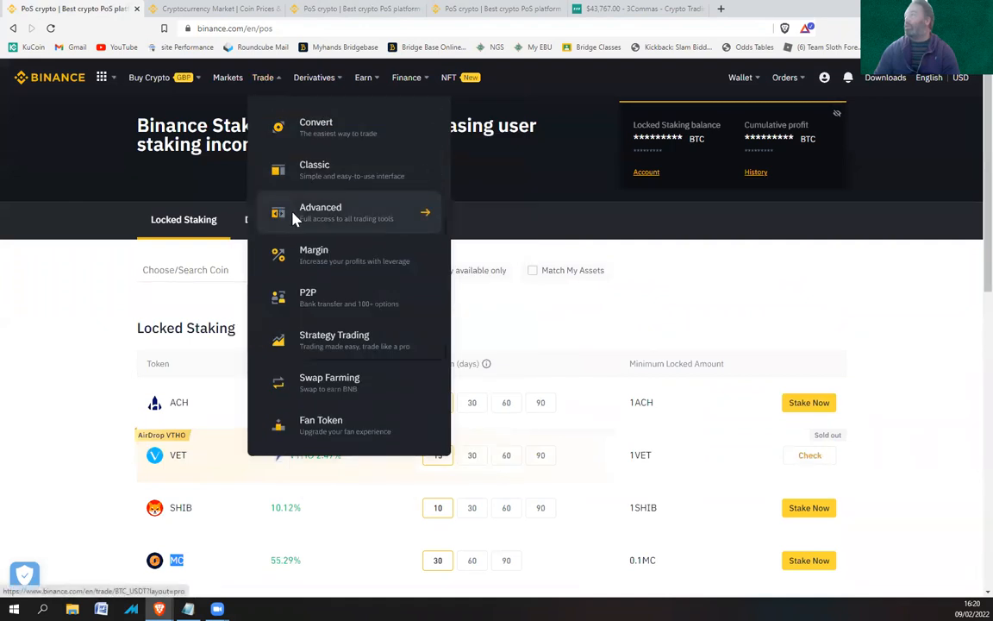
left_click(321, 207)
type("2000")
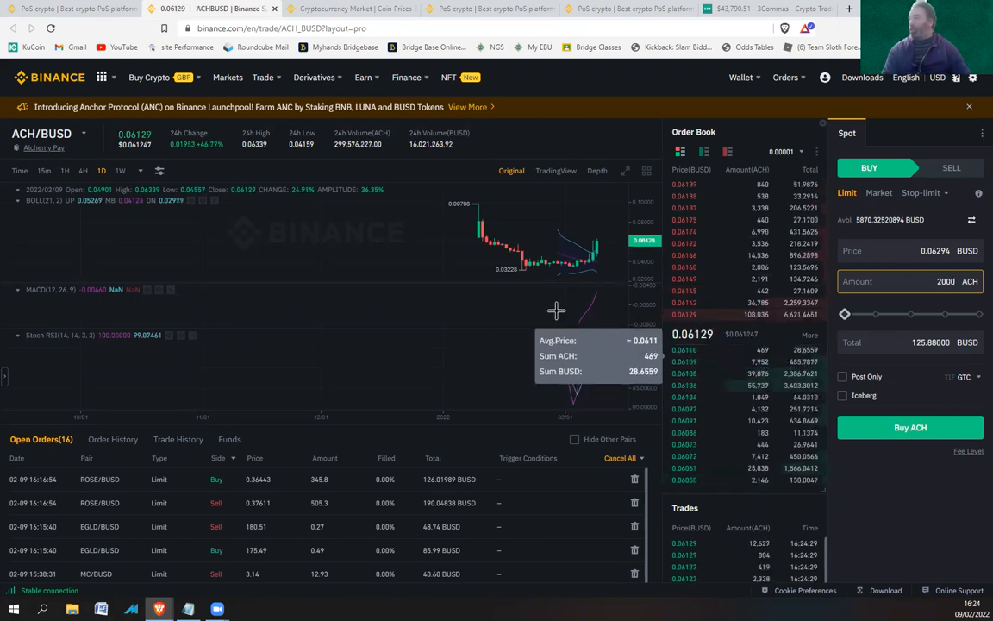
Step: Return from the ACH/BUSD advanced chart to the Locked Staking list tab
left_click(490, 9)
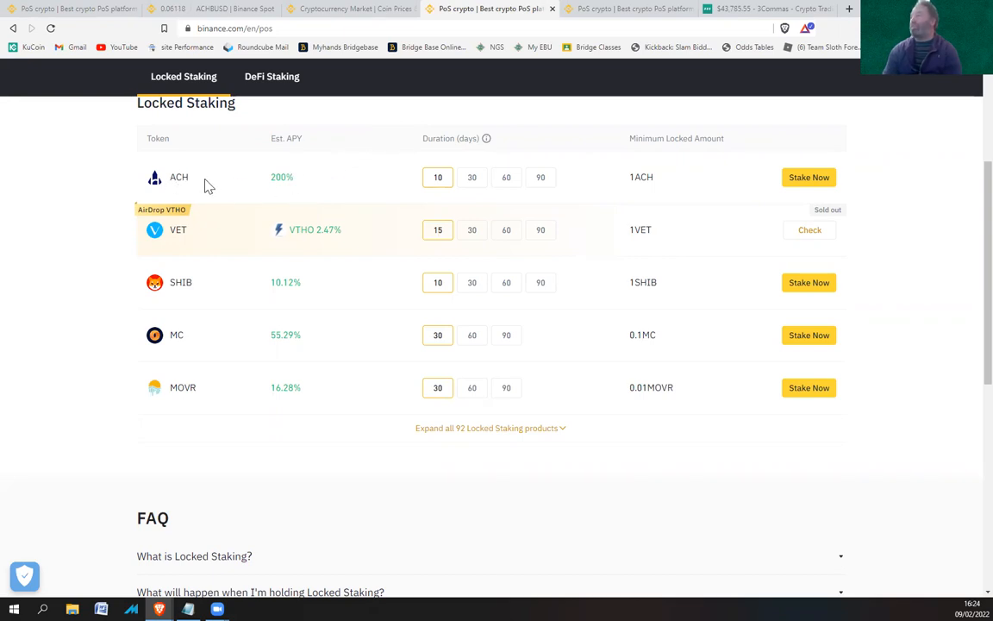